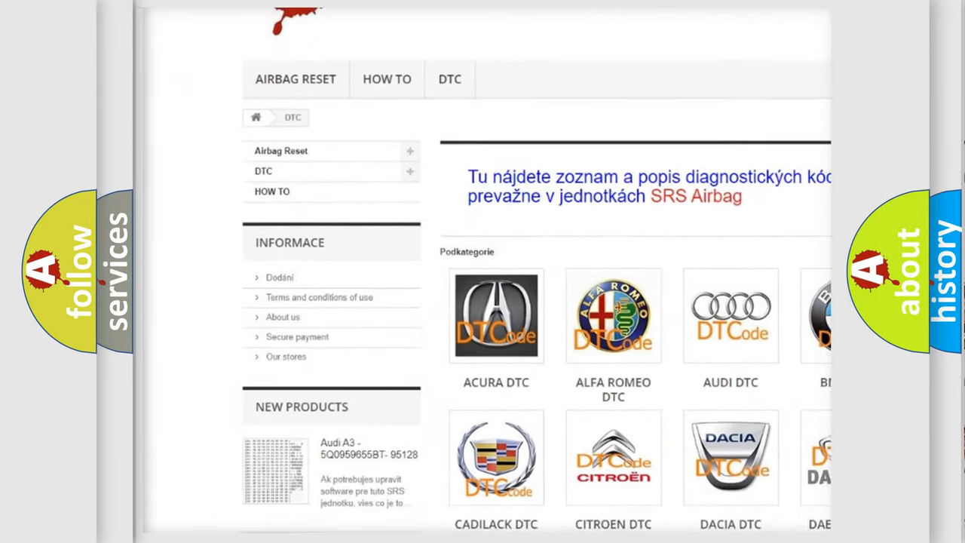
pyautogui.scroll(-3)
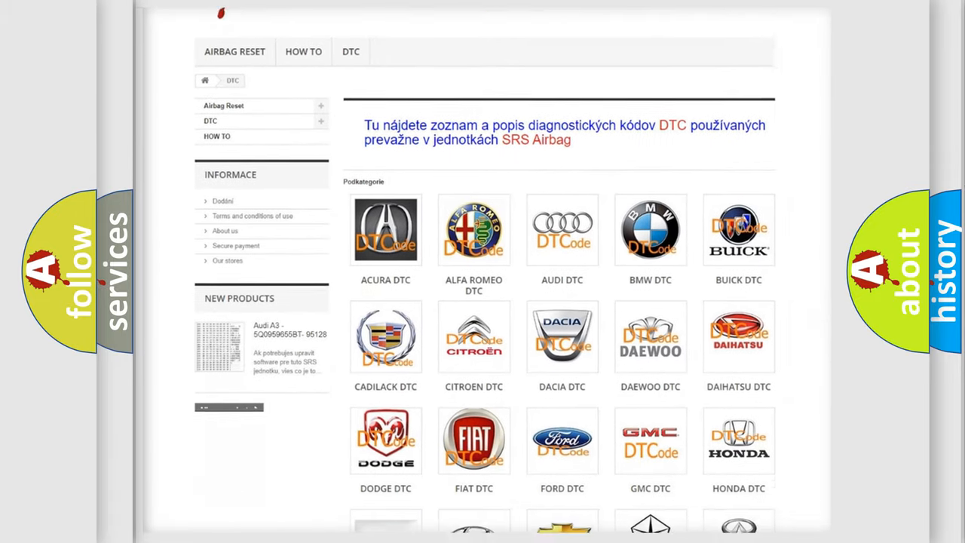
pyautogui.scroll(-3)
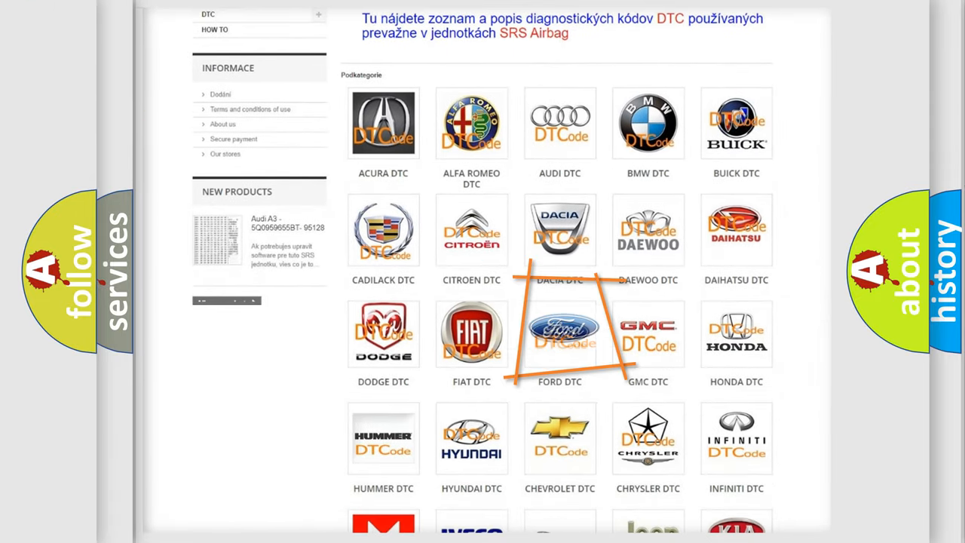